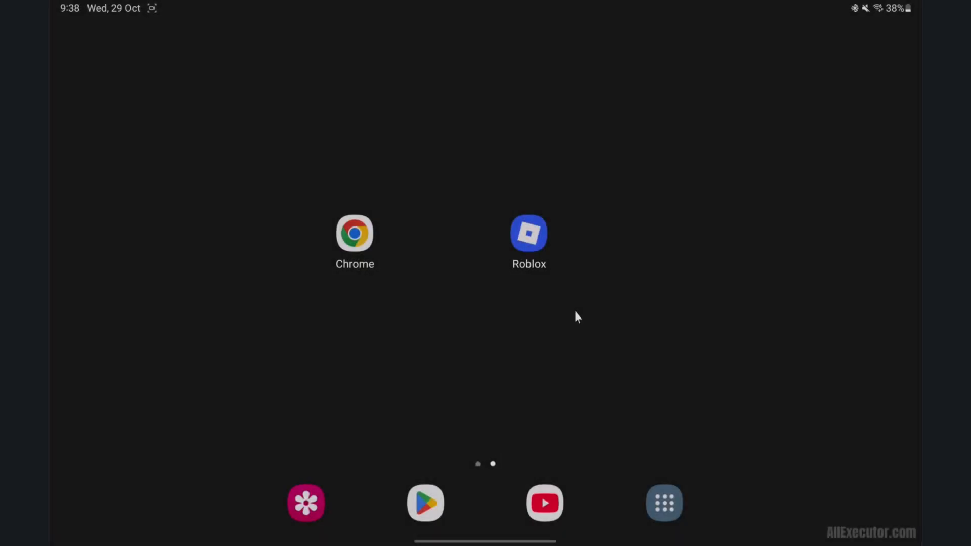
Uninstall Roblox from its app info page and confirm the removal.
{"action": "left_click", "coordinate": [529, 234]}
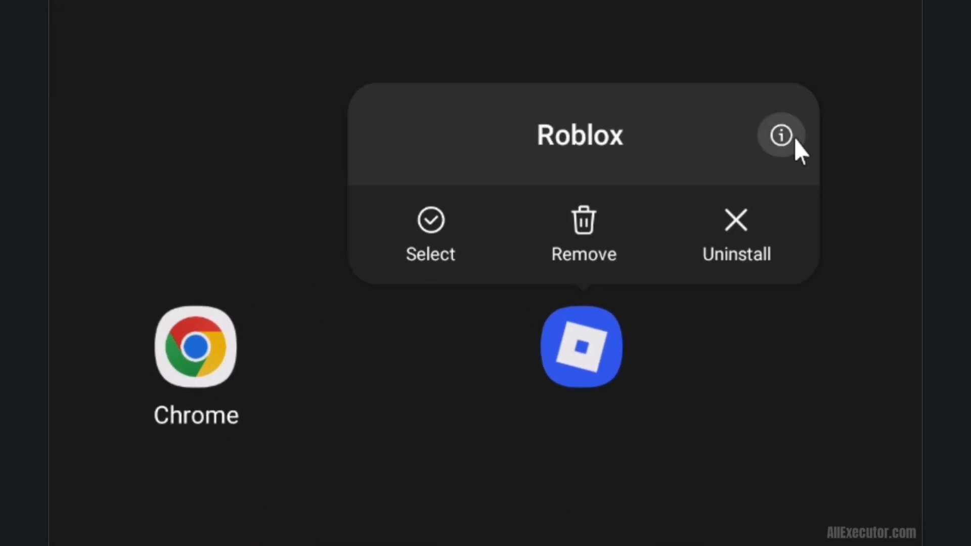
{"action": "left_click", "coordinate": [780, 135]}
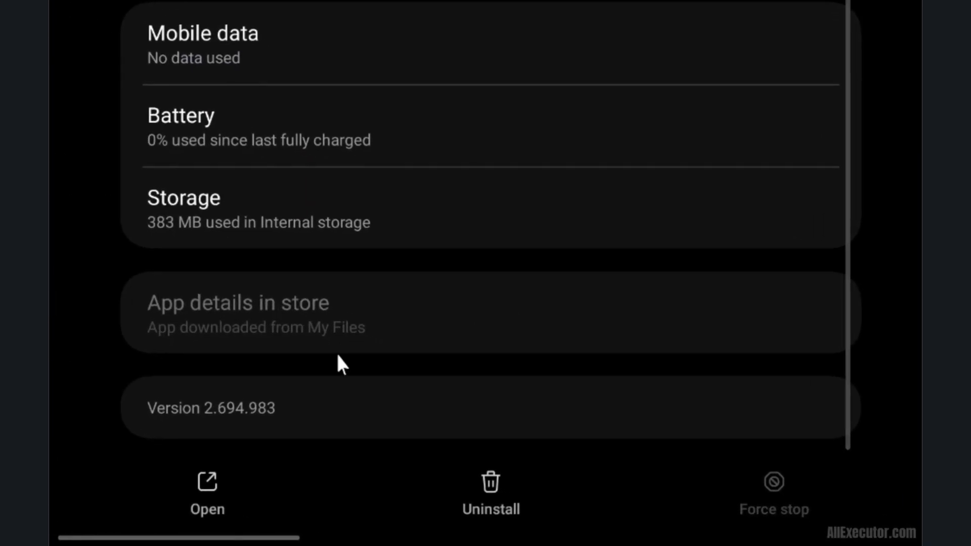
{"action": "left_click", "coordinate": [490, 492]}
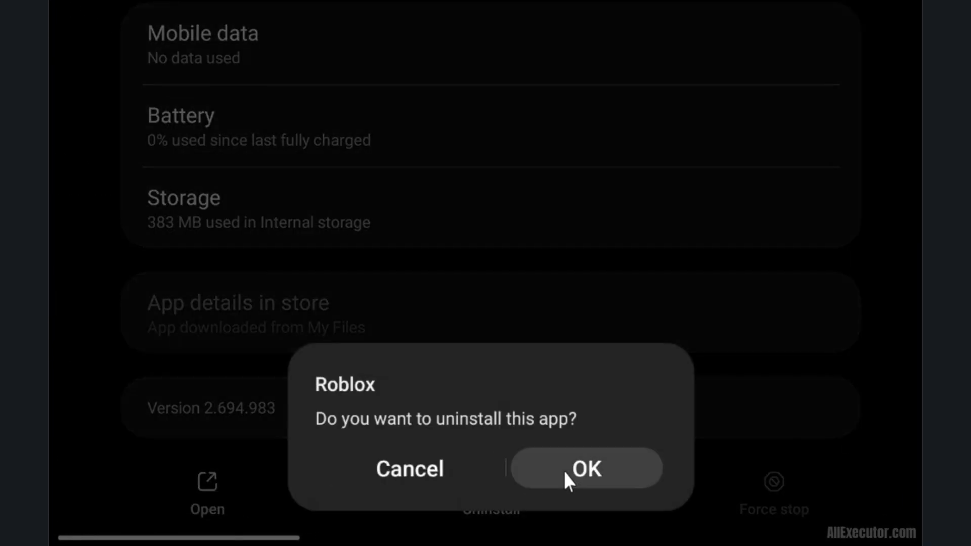
{"action": "left_click", "coordinate": [586, 469]}
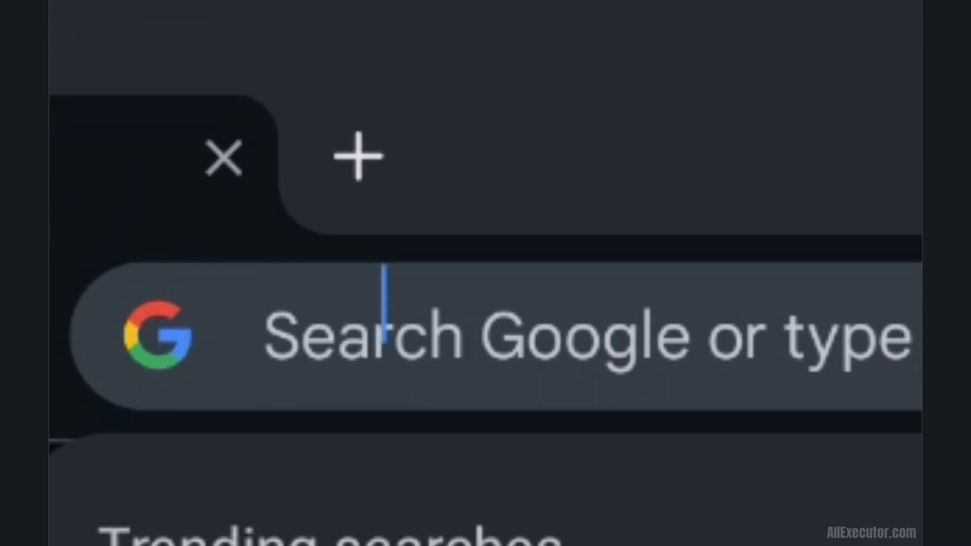
Go to allexecutor.com and scroll down to the Delta Executor Apk link.
{"action": "type", "text": "allexecutor.com"}
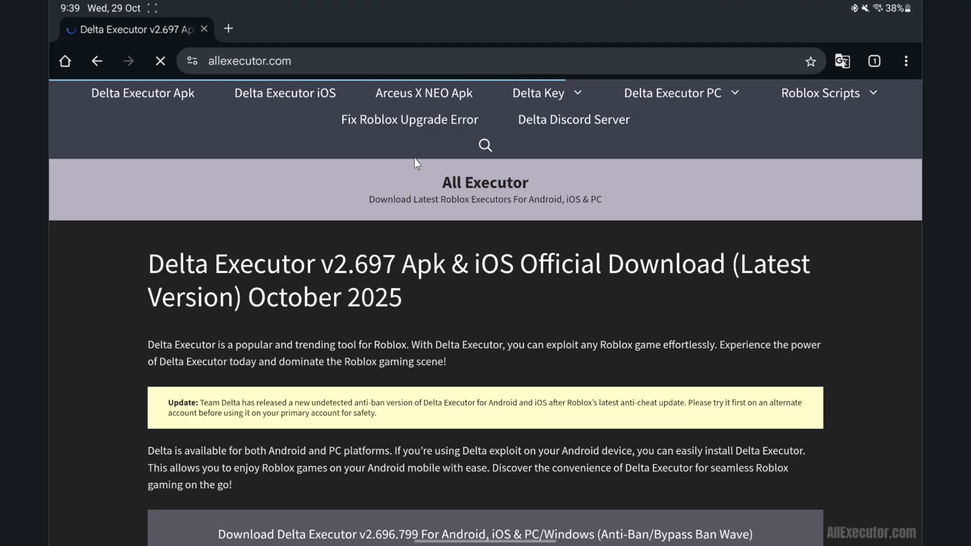
{"action": "scroll", "scroll_direction": "down", "scroll_amount": 3}
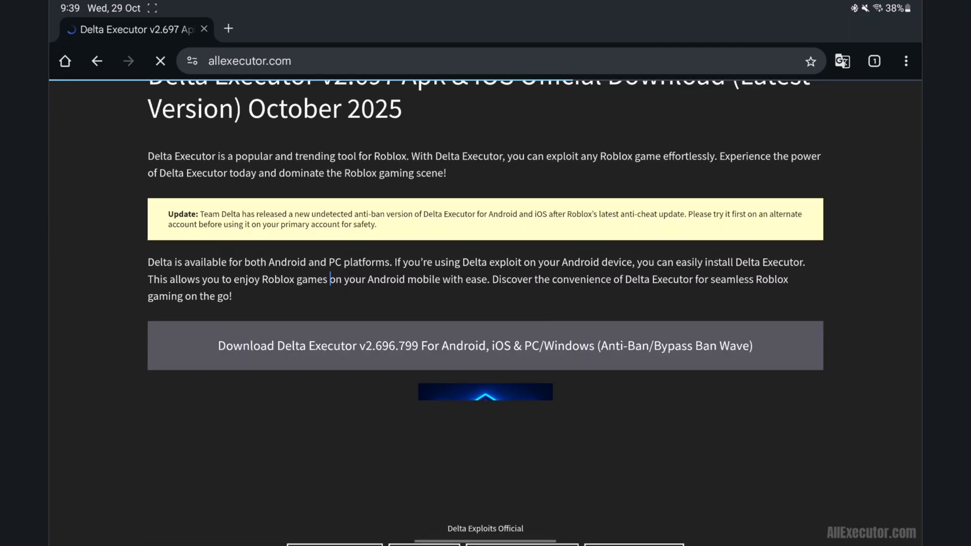
{"action": "scroll", "scroll_direction": "down", "scroll_amount": 3}
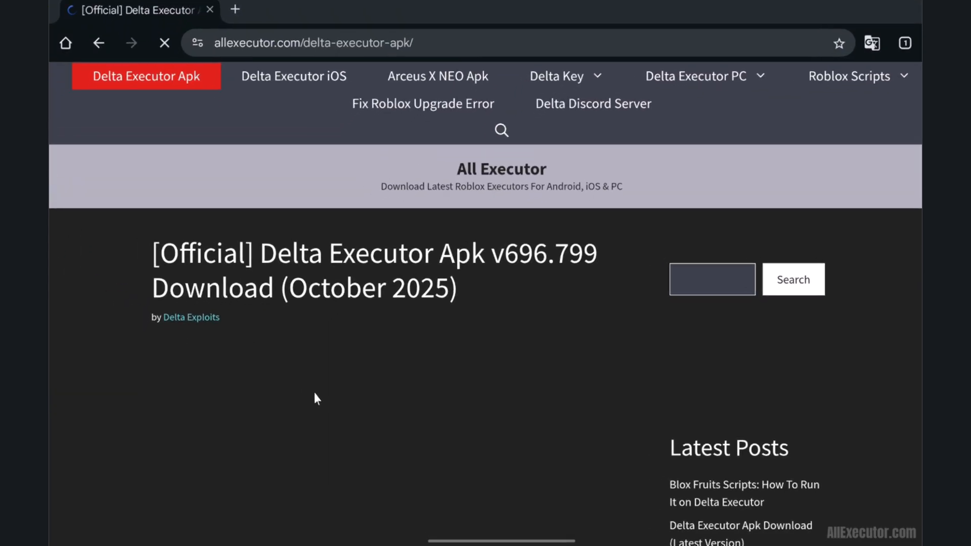
Scroll to the Delta Executor v2.696.799 MediaFire download and start it.
{"action": "scroll", "scroll_direction": "down", "scroll_amount": 3}
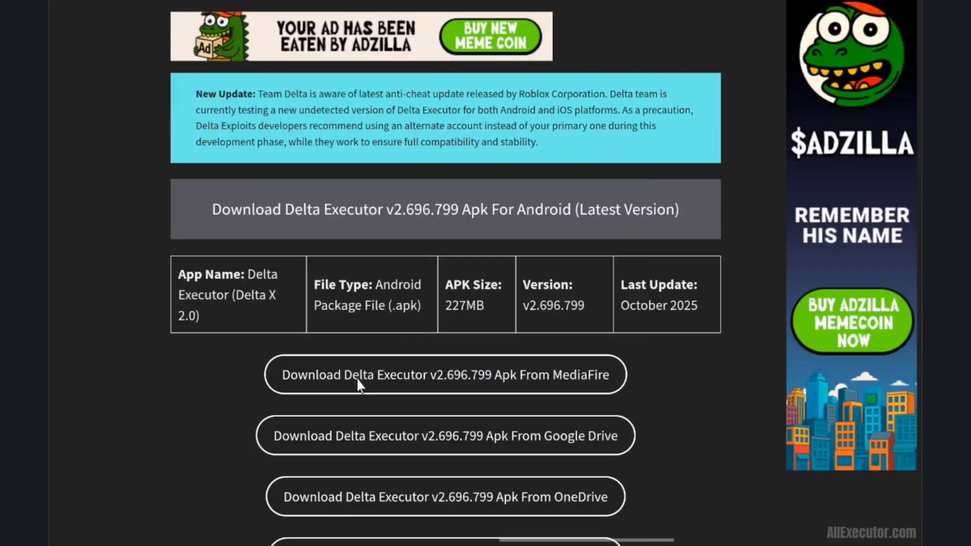
{"action": "scroll", "scroll_direction": "down", "scroll_amount": 3}
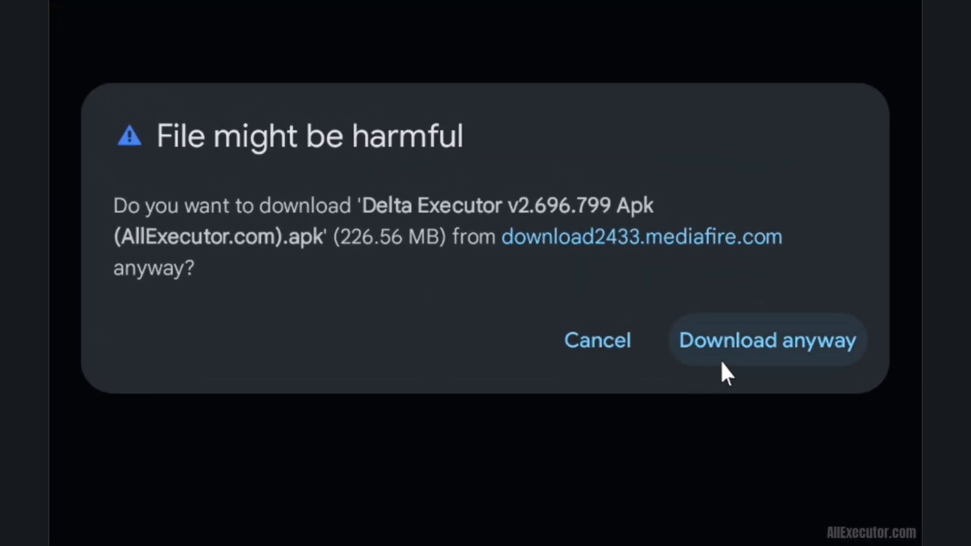
Download the 226.56 MB APK despite the warning and view it in Downloads.
{"action": "left_click", "coordinate": [767, 340]}
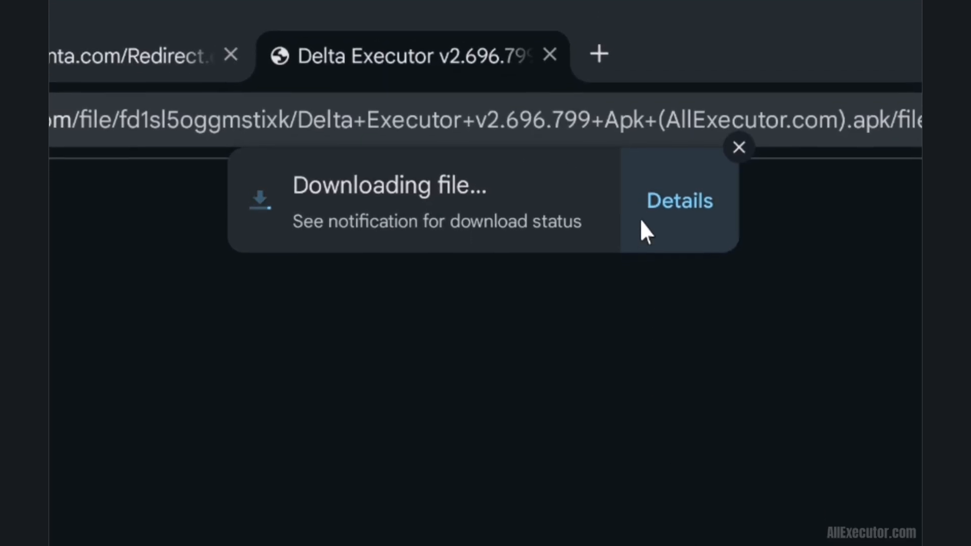
{"action": "left_click", "coordinate": [679, 201]}
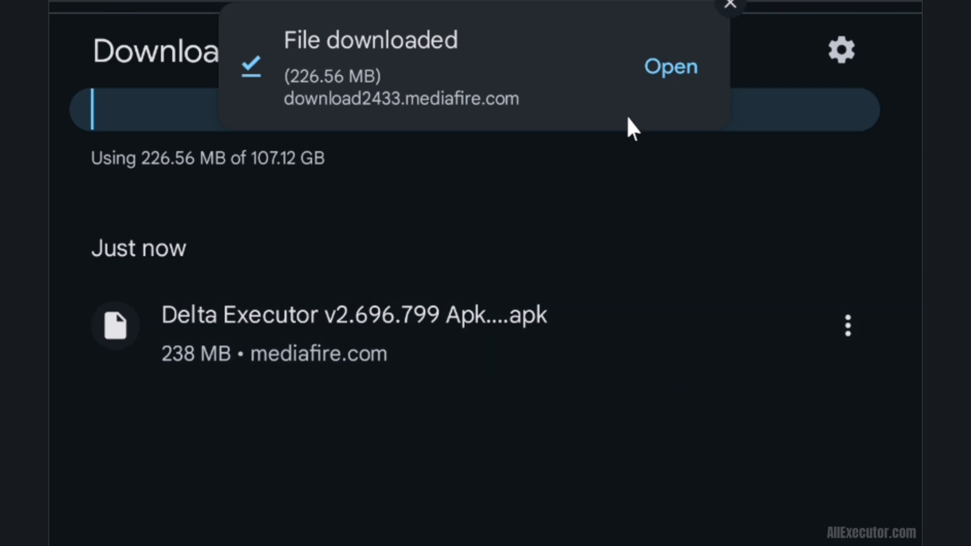
Install the downloaded Delta Executor APK and launch the resulting Roblox app.
{"action": "left_click", "coordinate": [671, 67]}
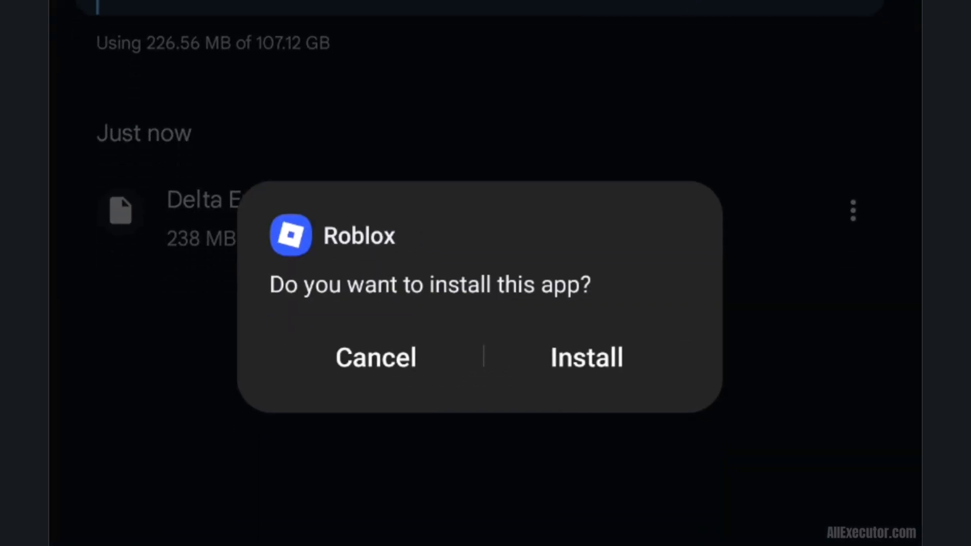
{"action": "left_click", "coordinate": [585, 358]}
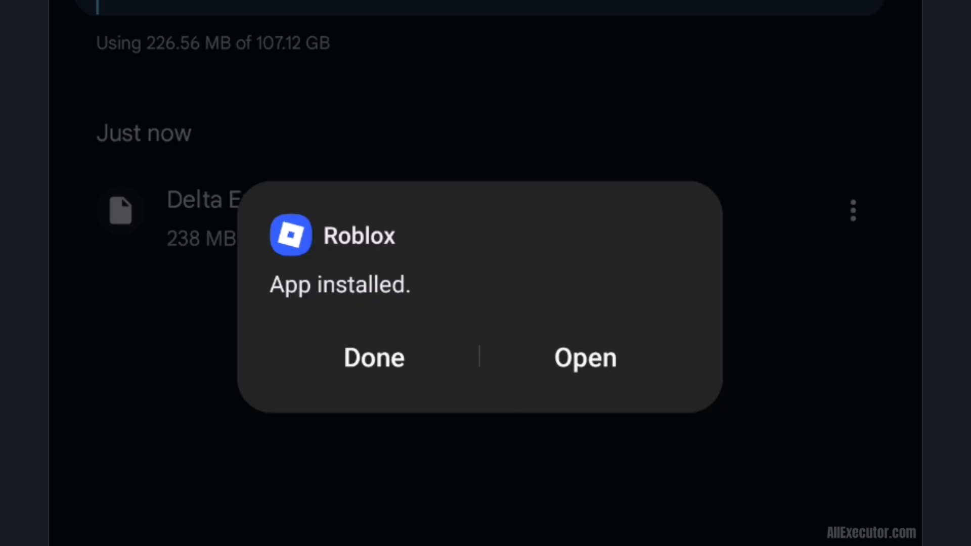
{"action": "mouse_move", "coordinate": [689, 512]}
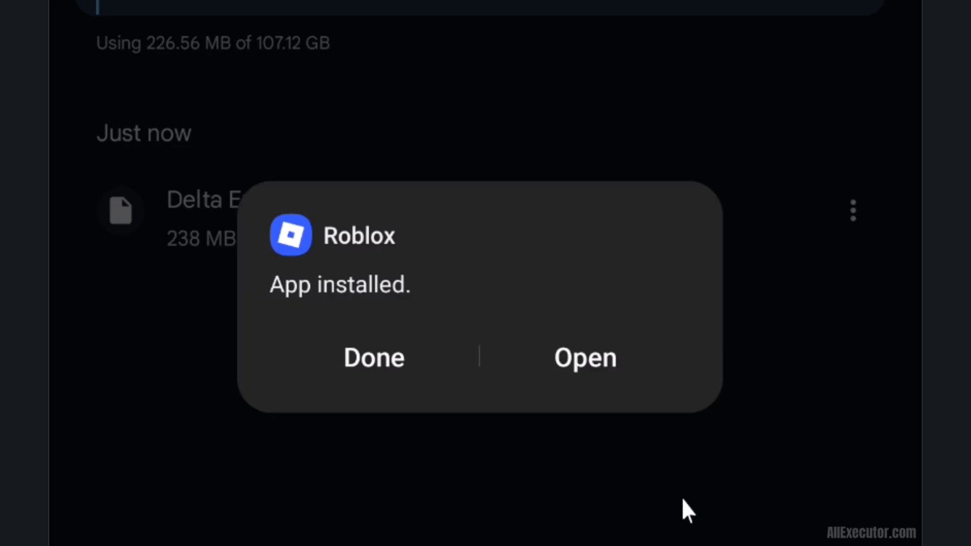
{"action": "left_click", "coordinate": [373, 358]}
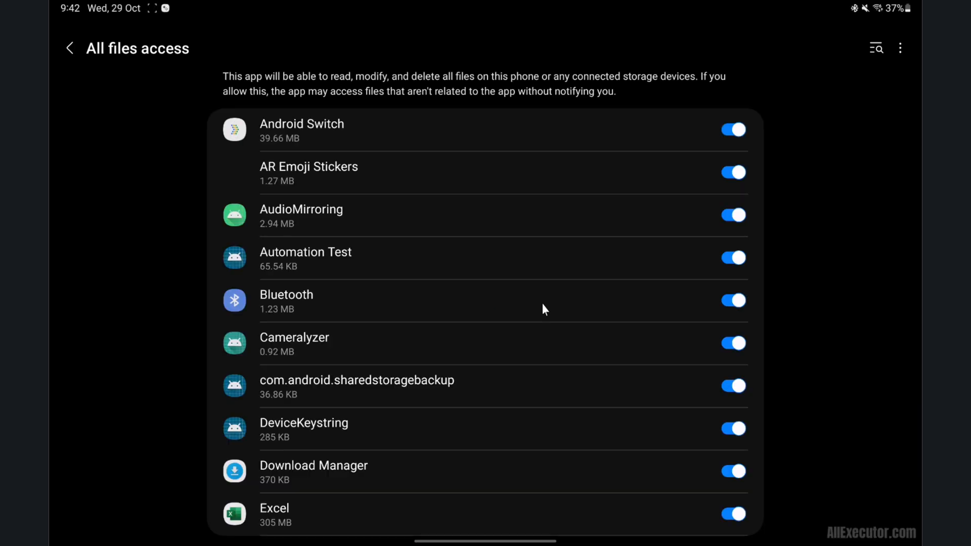
{"action": "scroll", "scroll_direction": "down", "scroll_amount": 3}
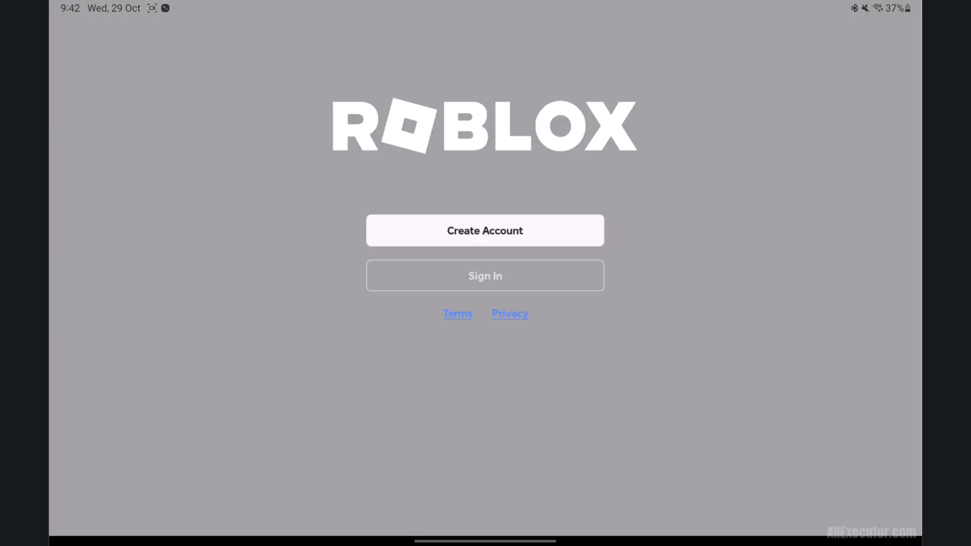
Sign in to Roblox, then open and play Blox Fruits.
{"action": "left_click", "coordinate": [485, 276]}
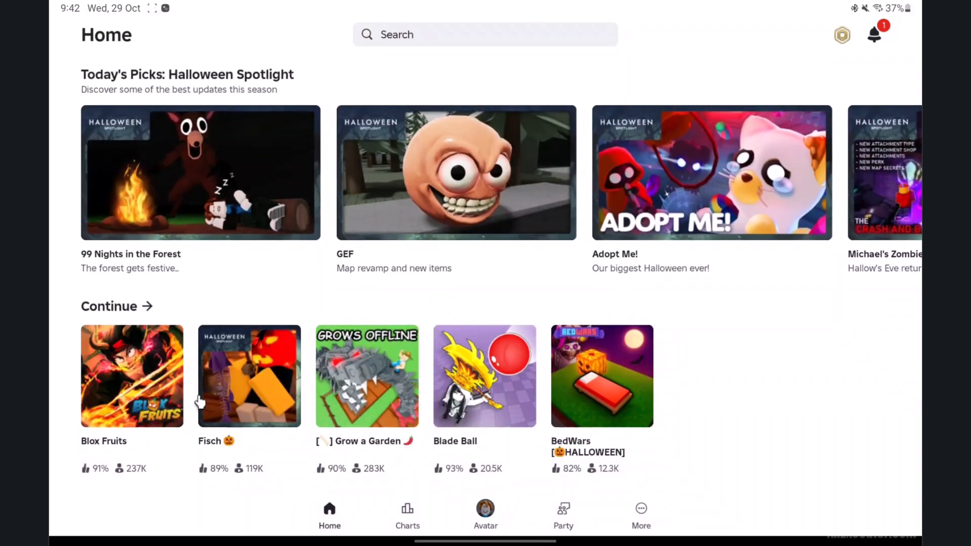
{"action": "left_click", "coordinate": [132, 376]}
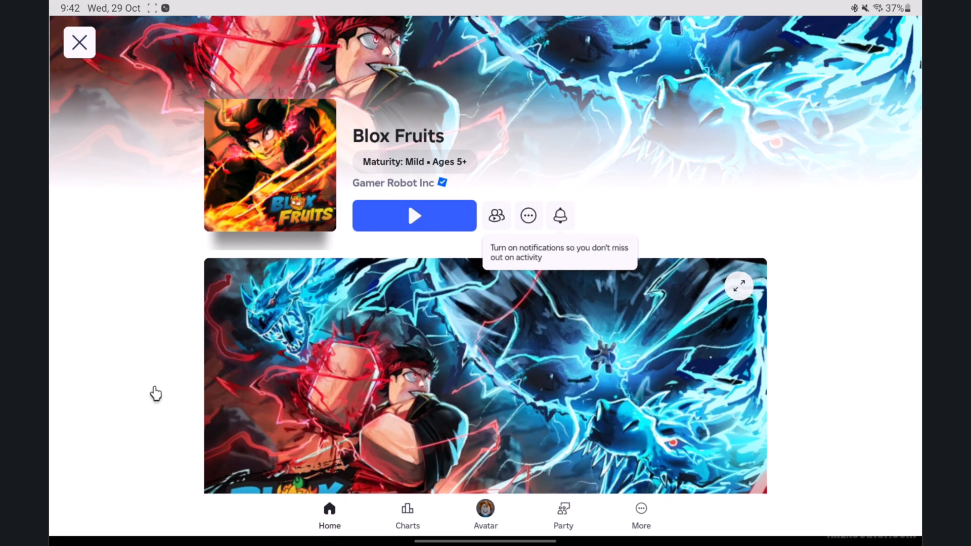
{"action": "left_click", "coordinate": [414, 216]}
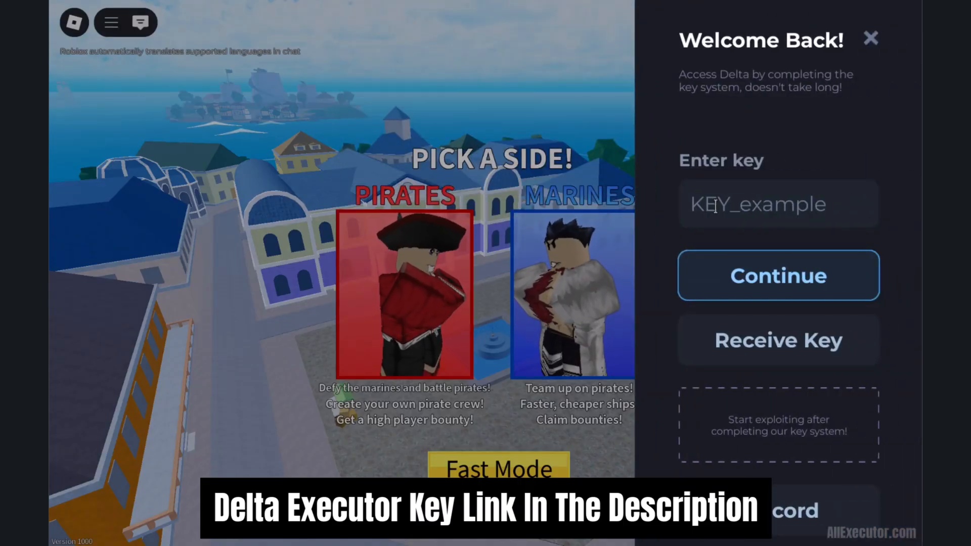
Paste the Delta key into the Enter key field of the Delta panel.
{"action": "right_click", "coordinate": [778, 203]}
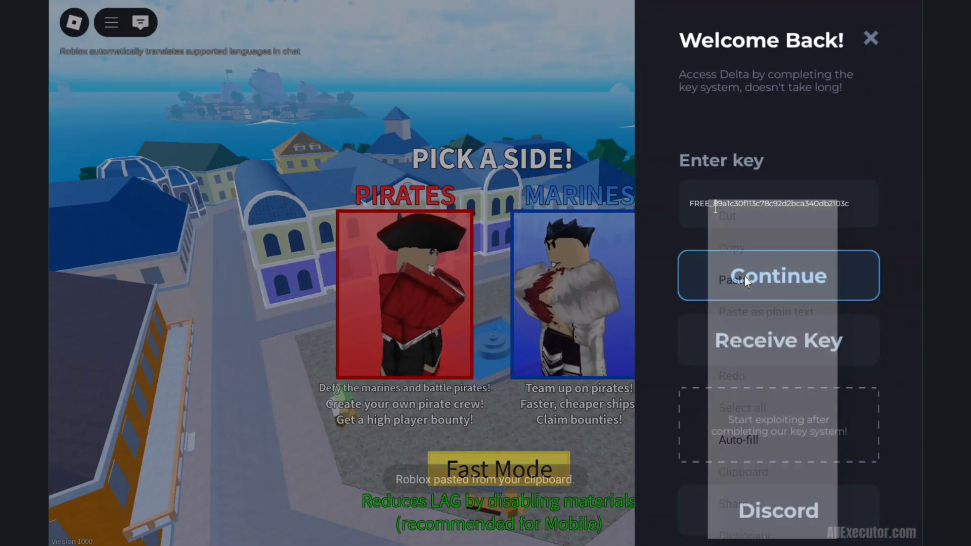